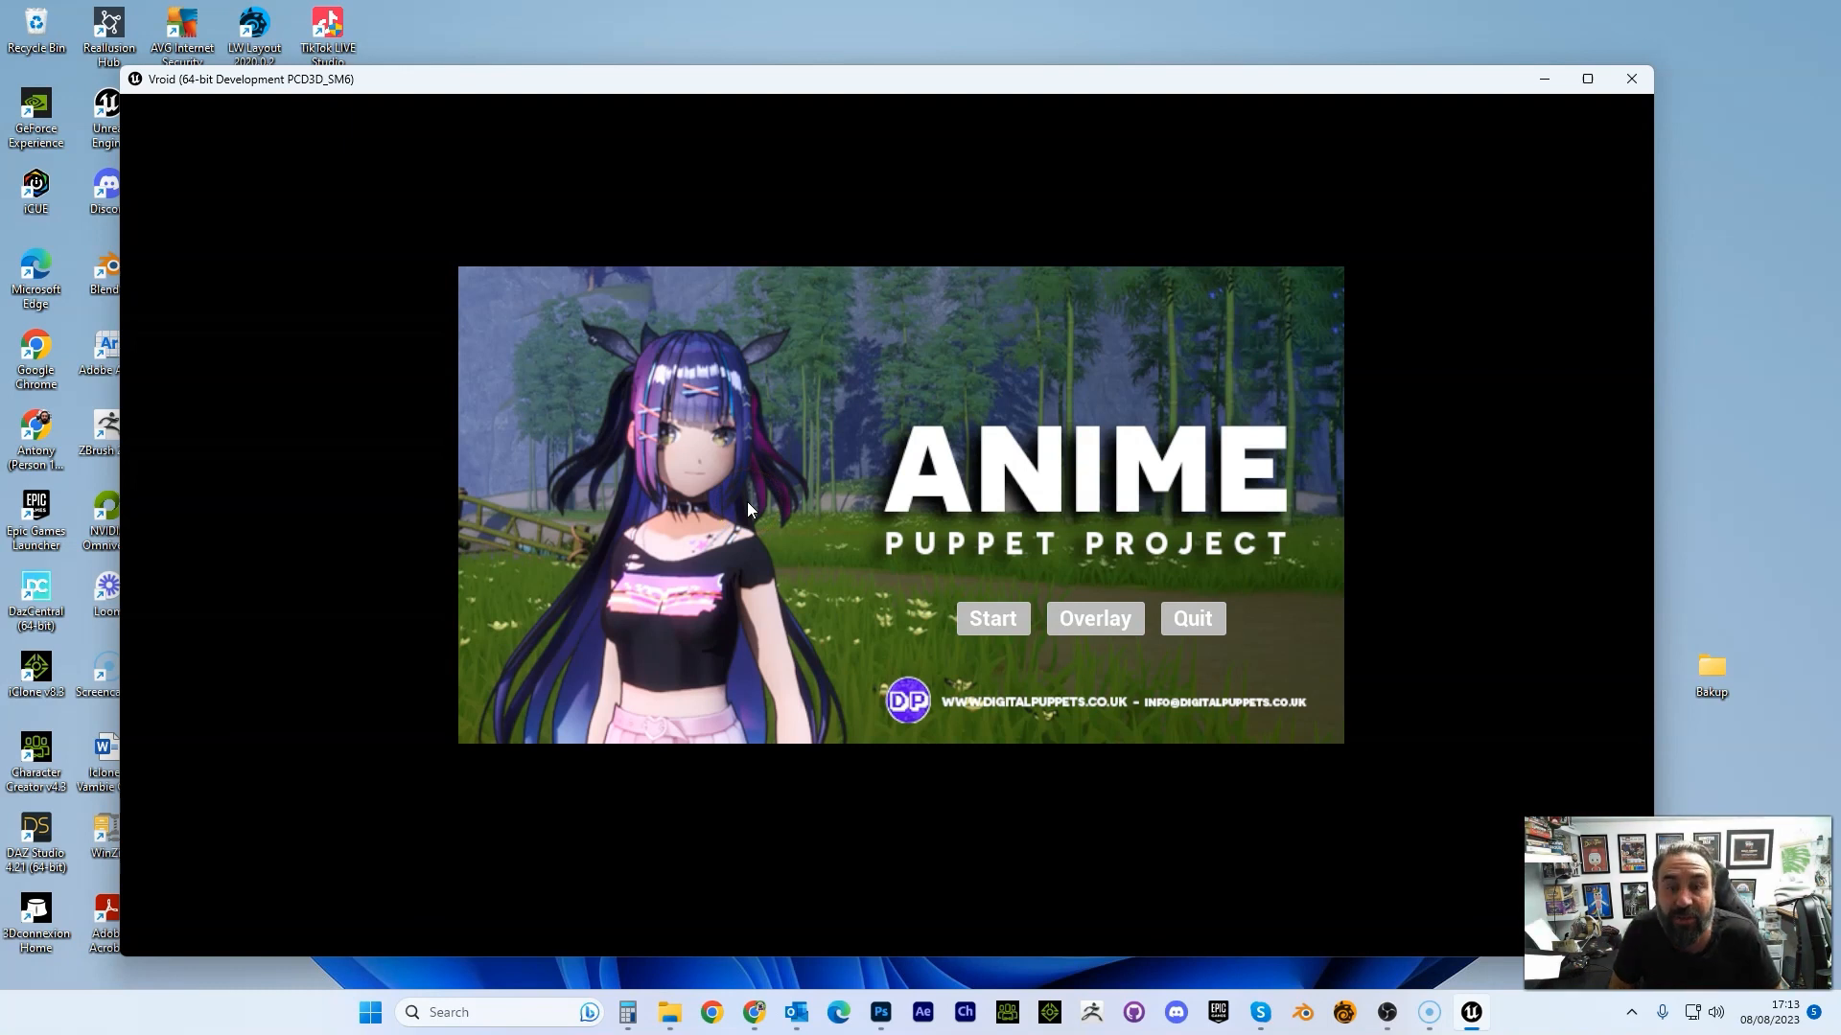
Start the puppet character via Overlay so it runs over the Unreal editor in OBS.
click(991, 619)
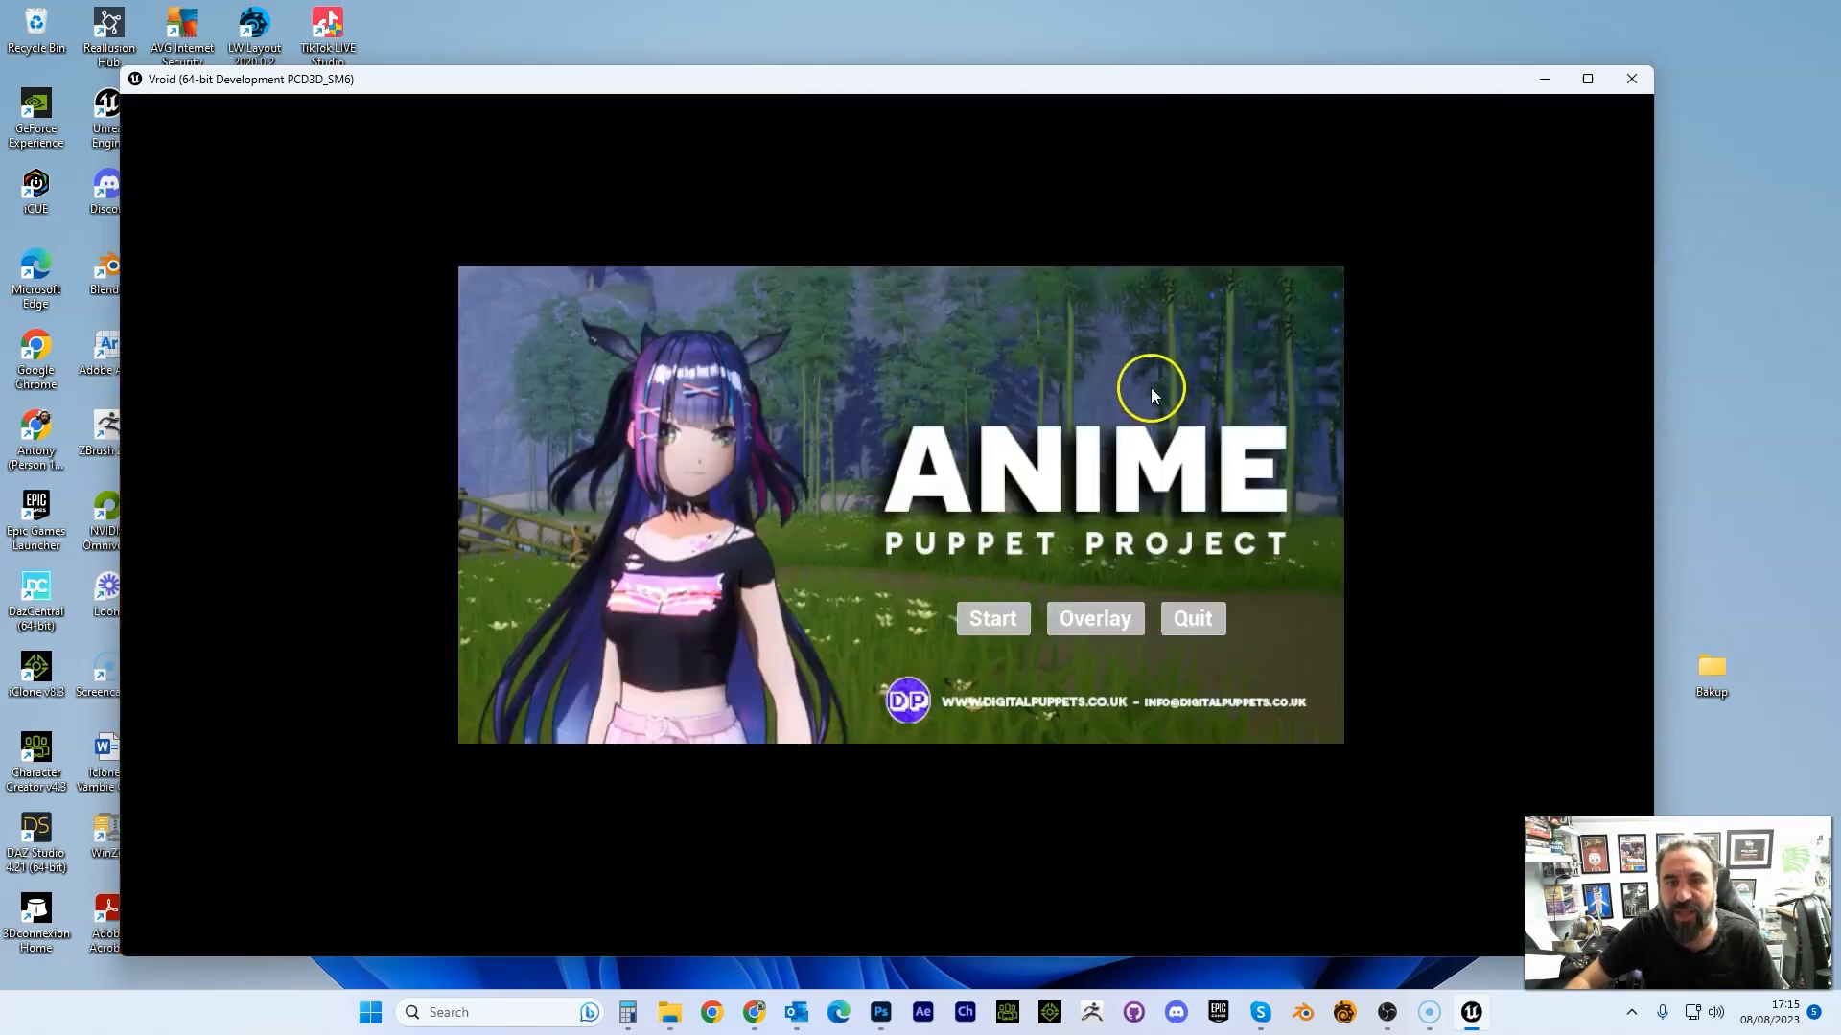
click(991, 619)
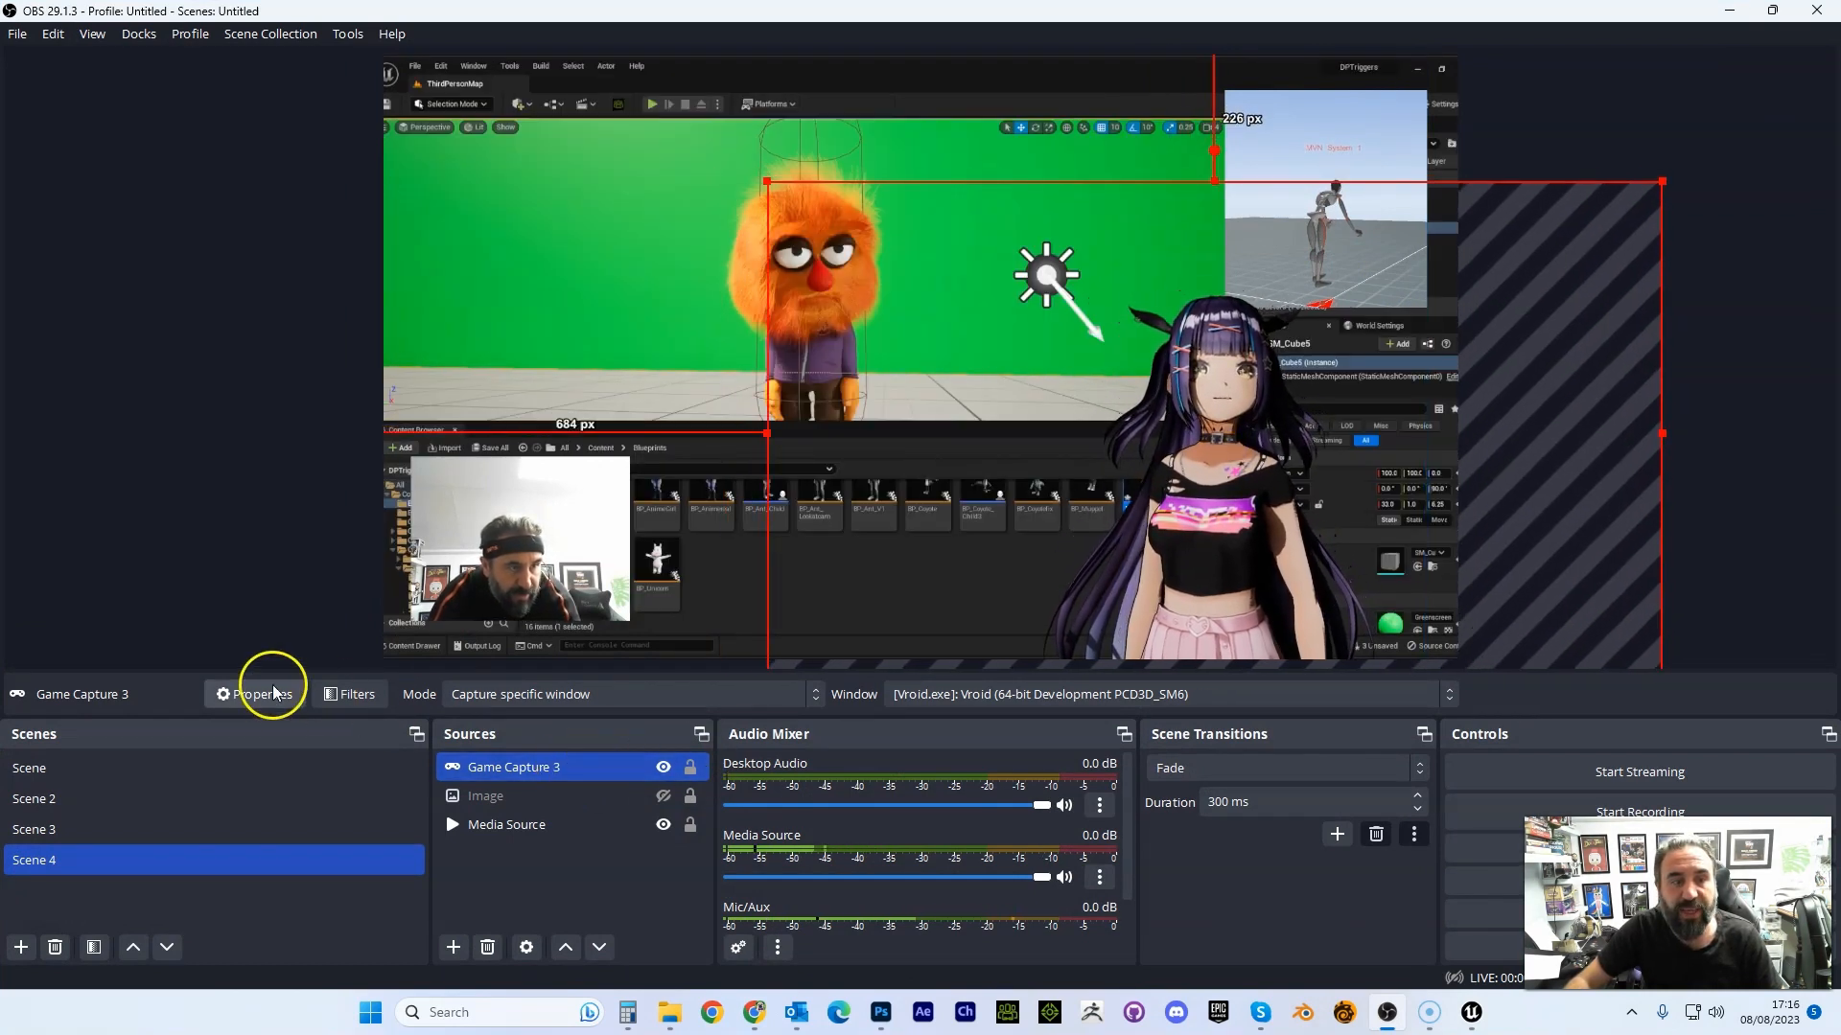
Set Game Capture 3 to allow transparency with cursor capture off and apply the settings.
click(261, 694)
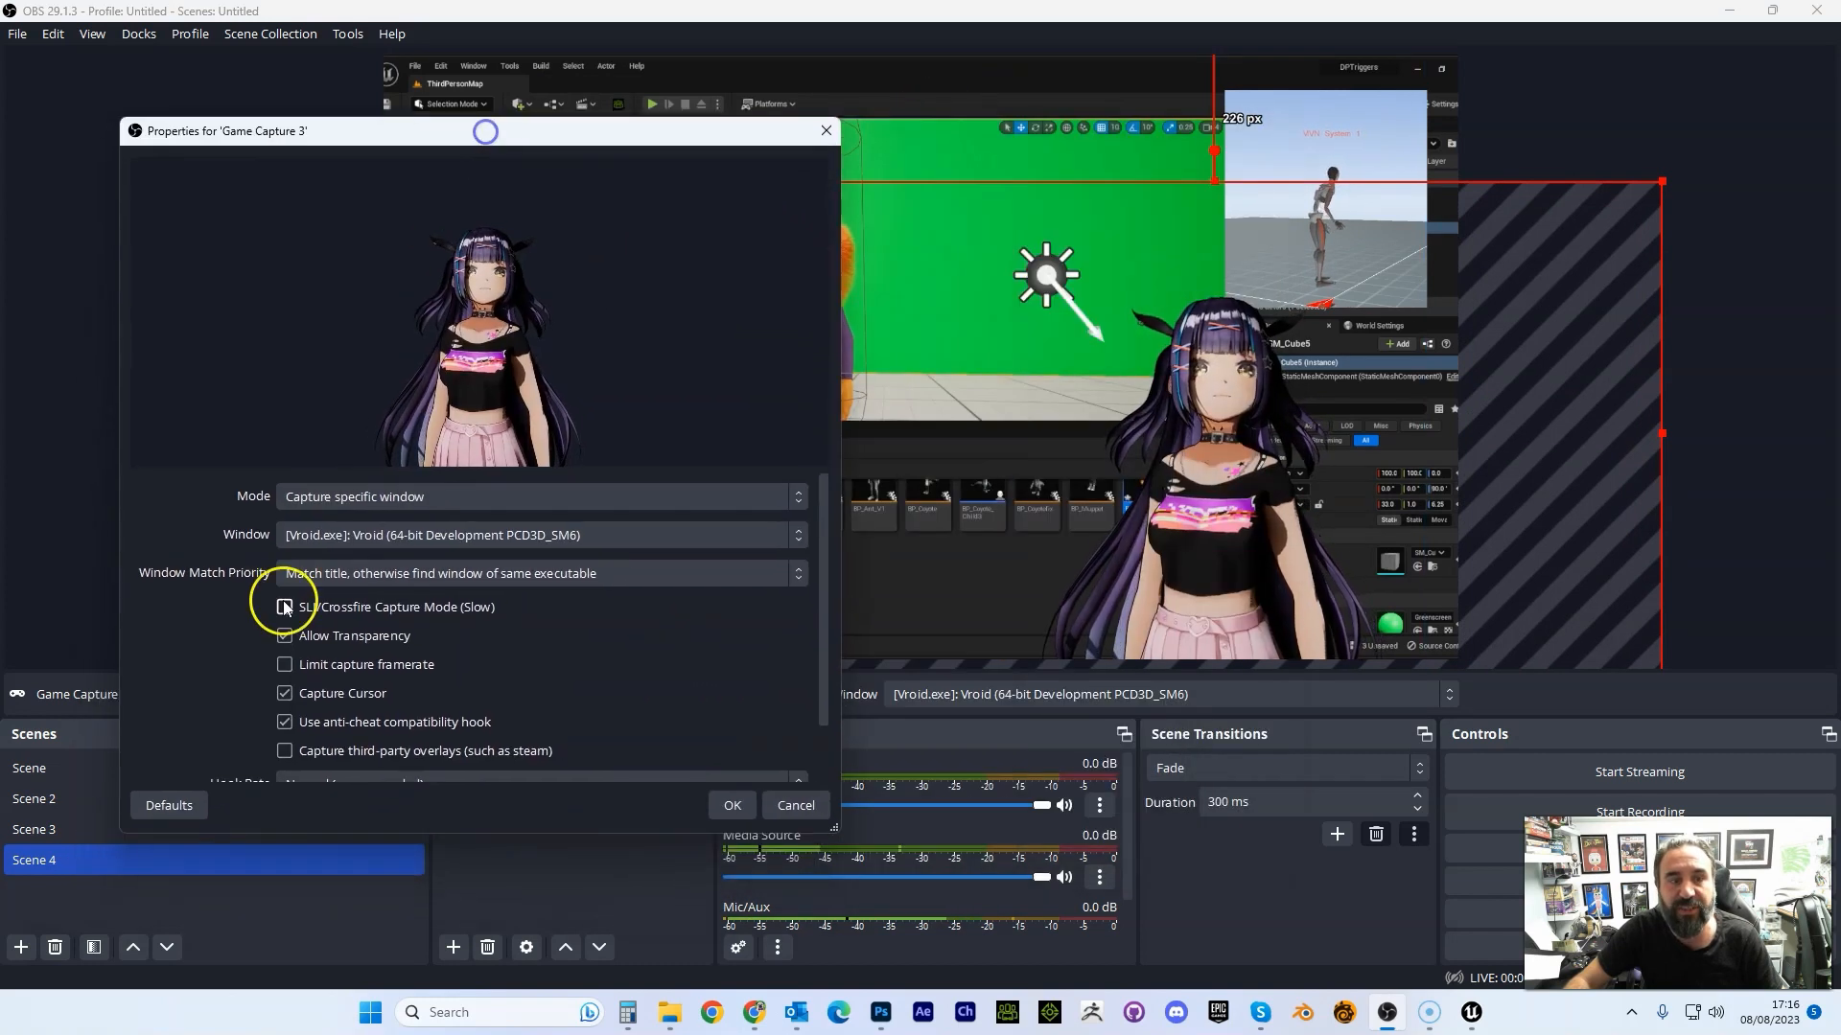
click(284, 635)
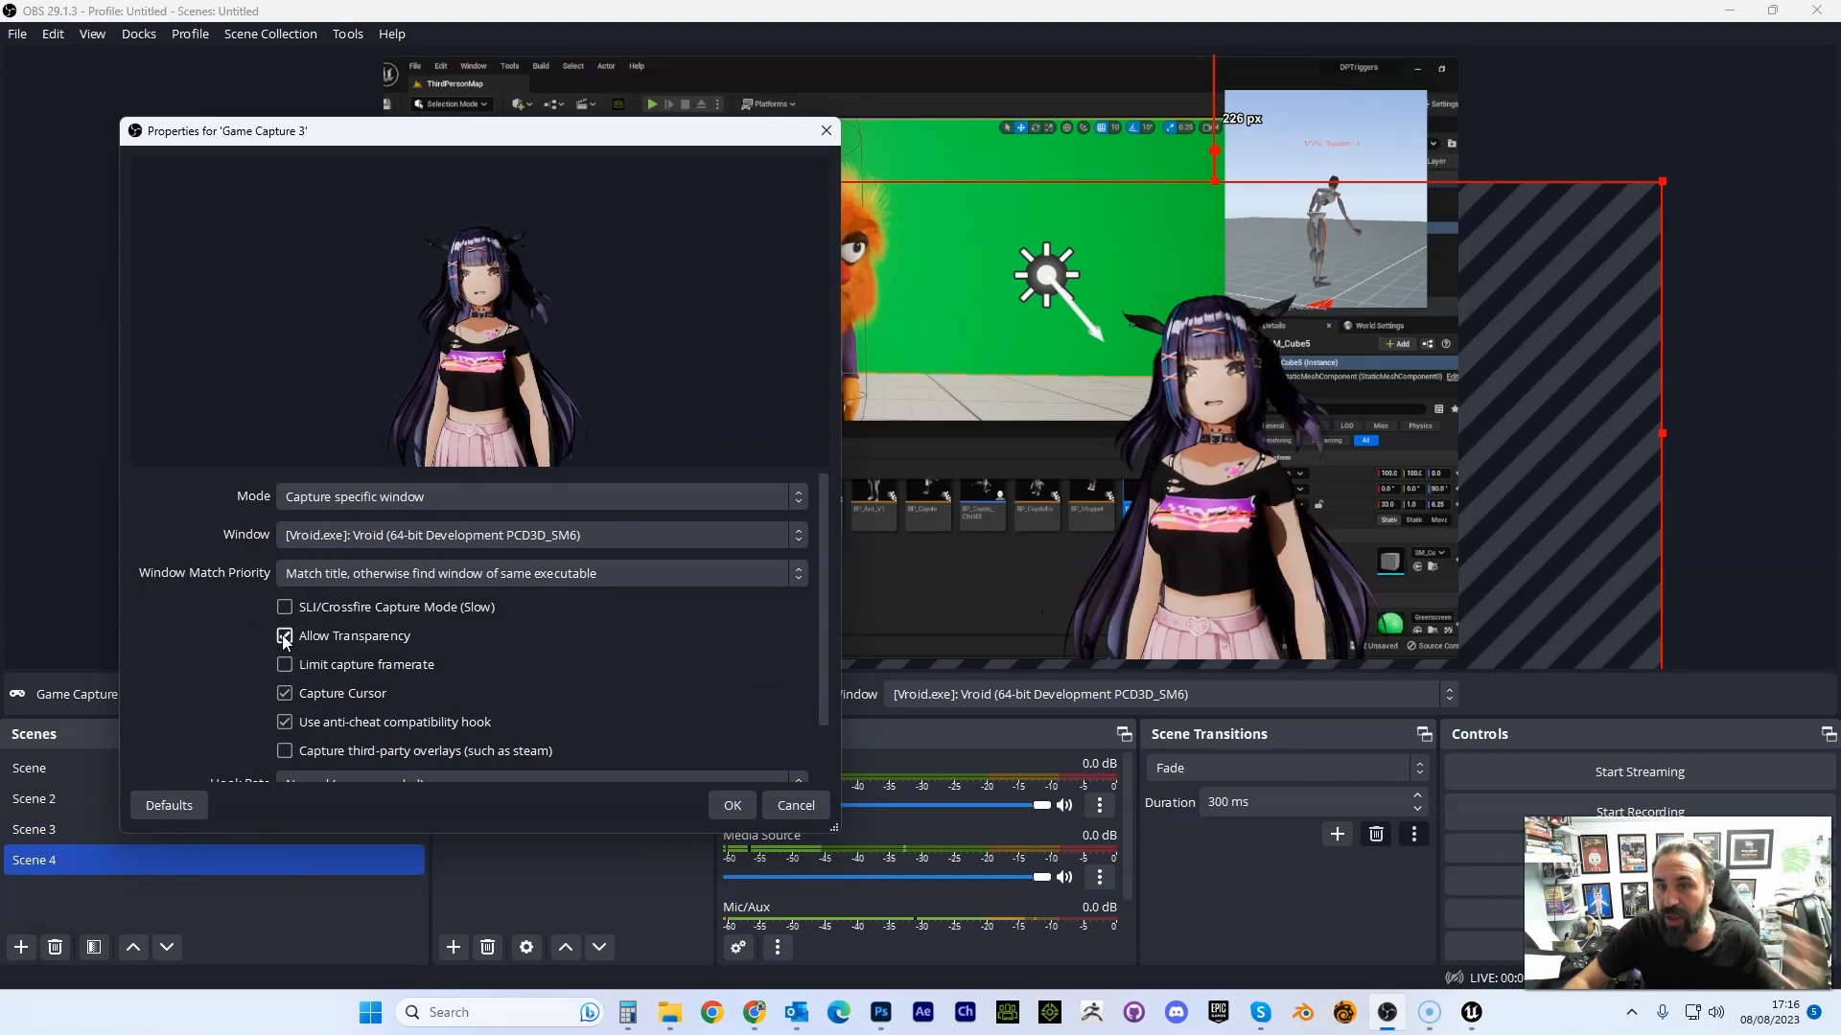
click(284, 635)
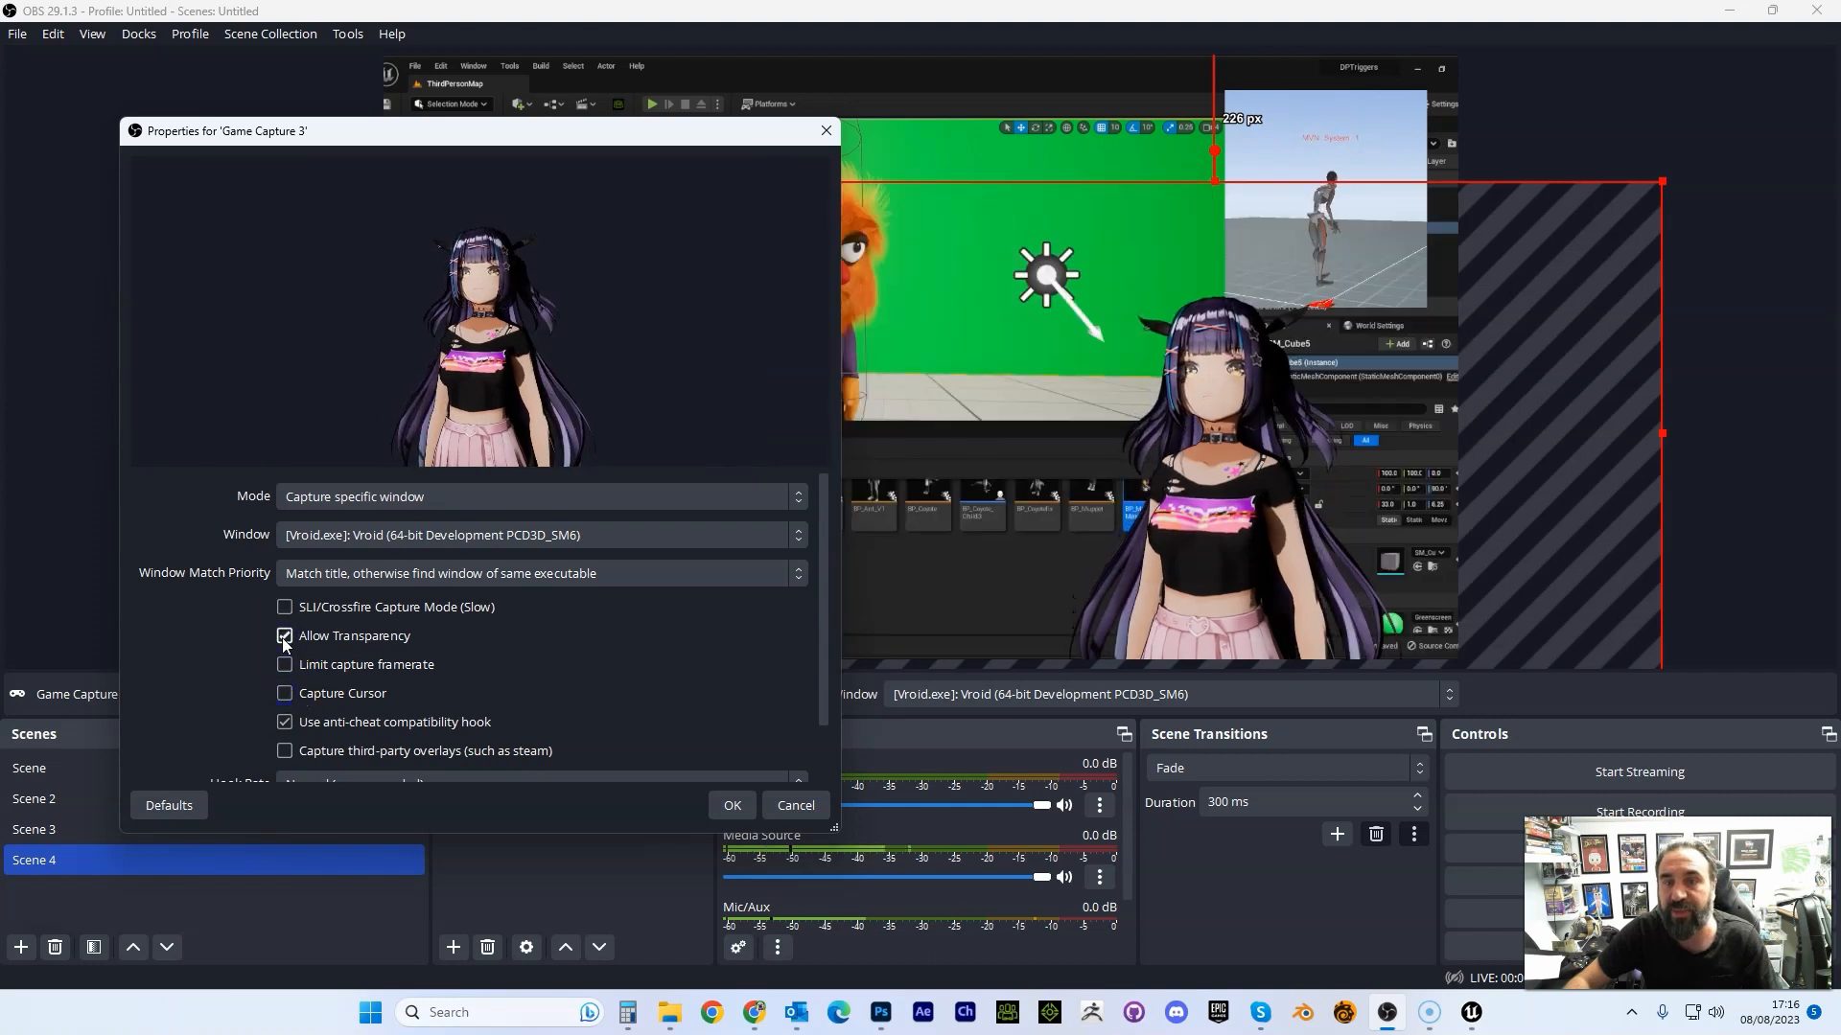
click(824, 128)
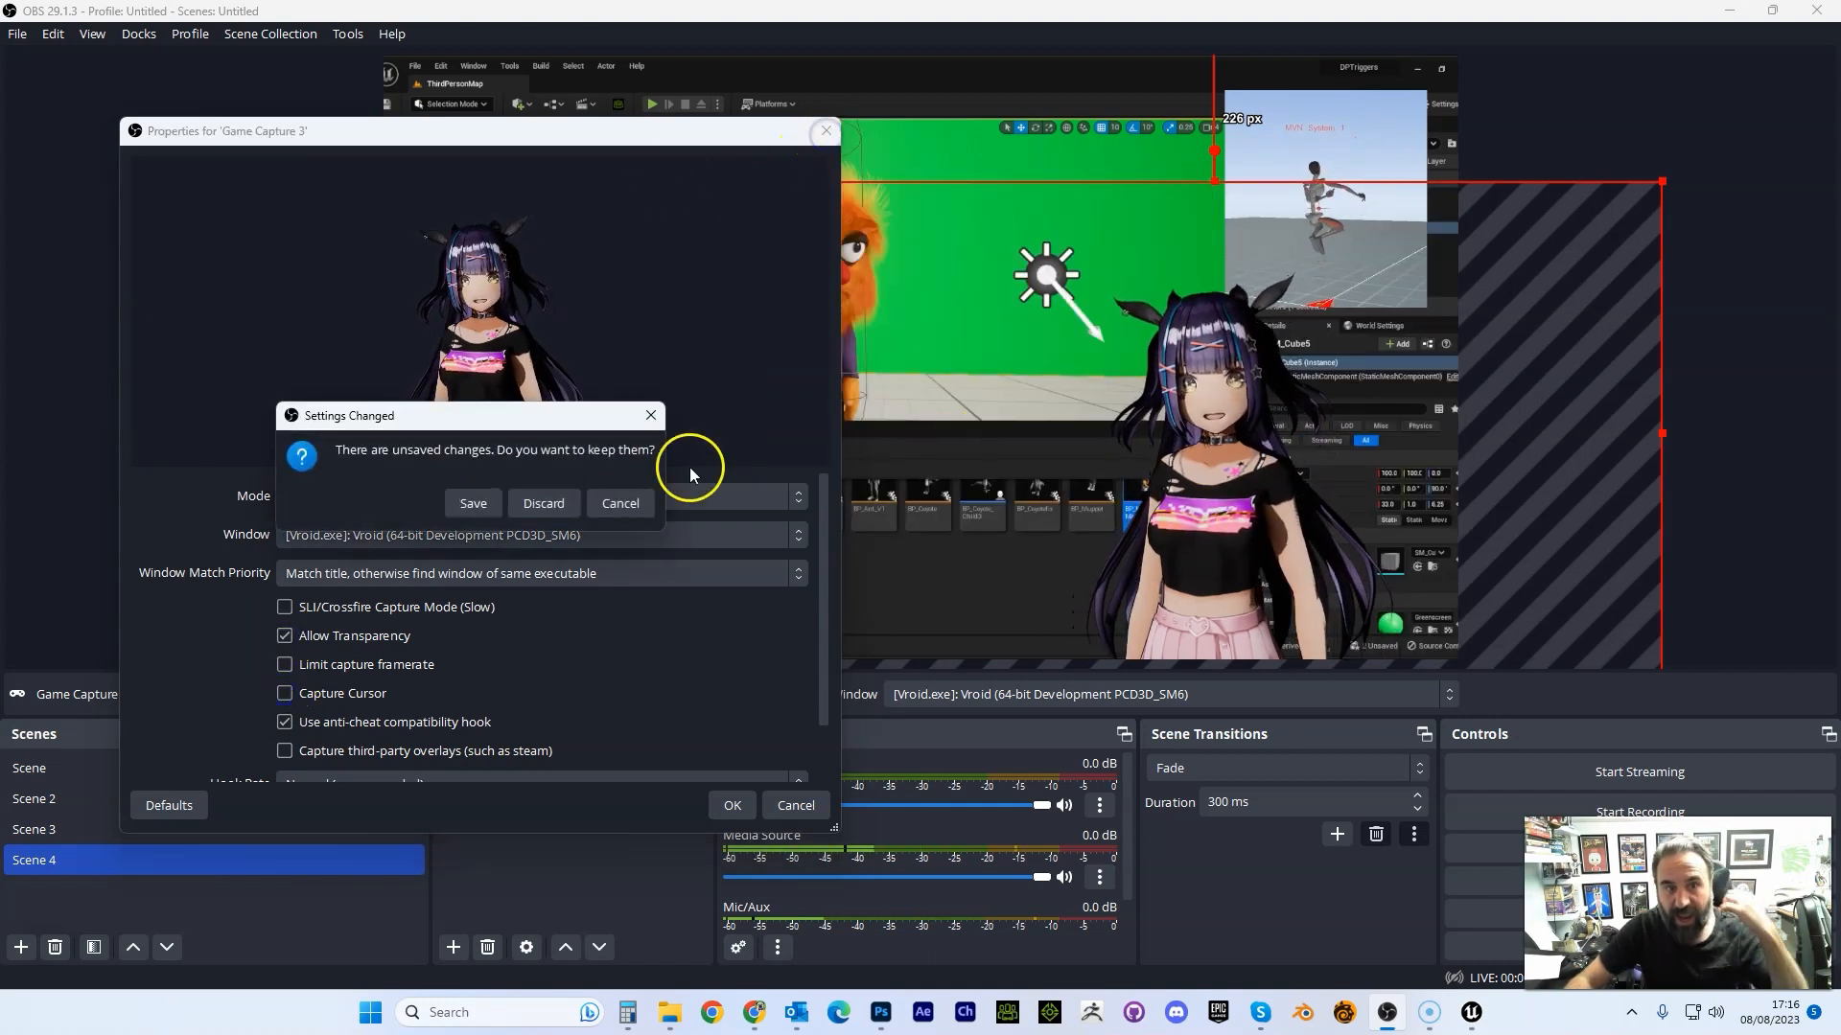
click(472, 503)
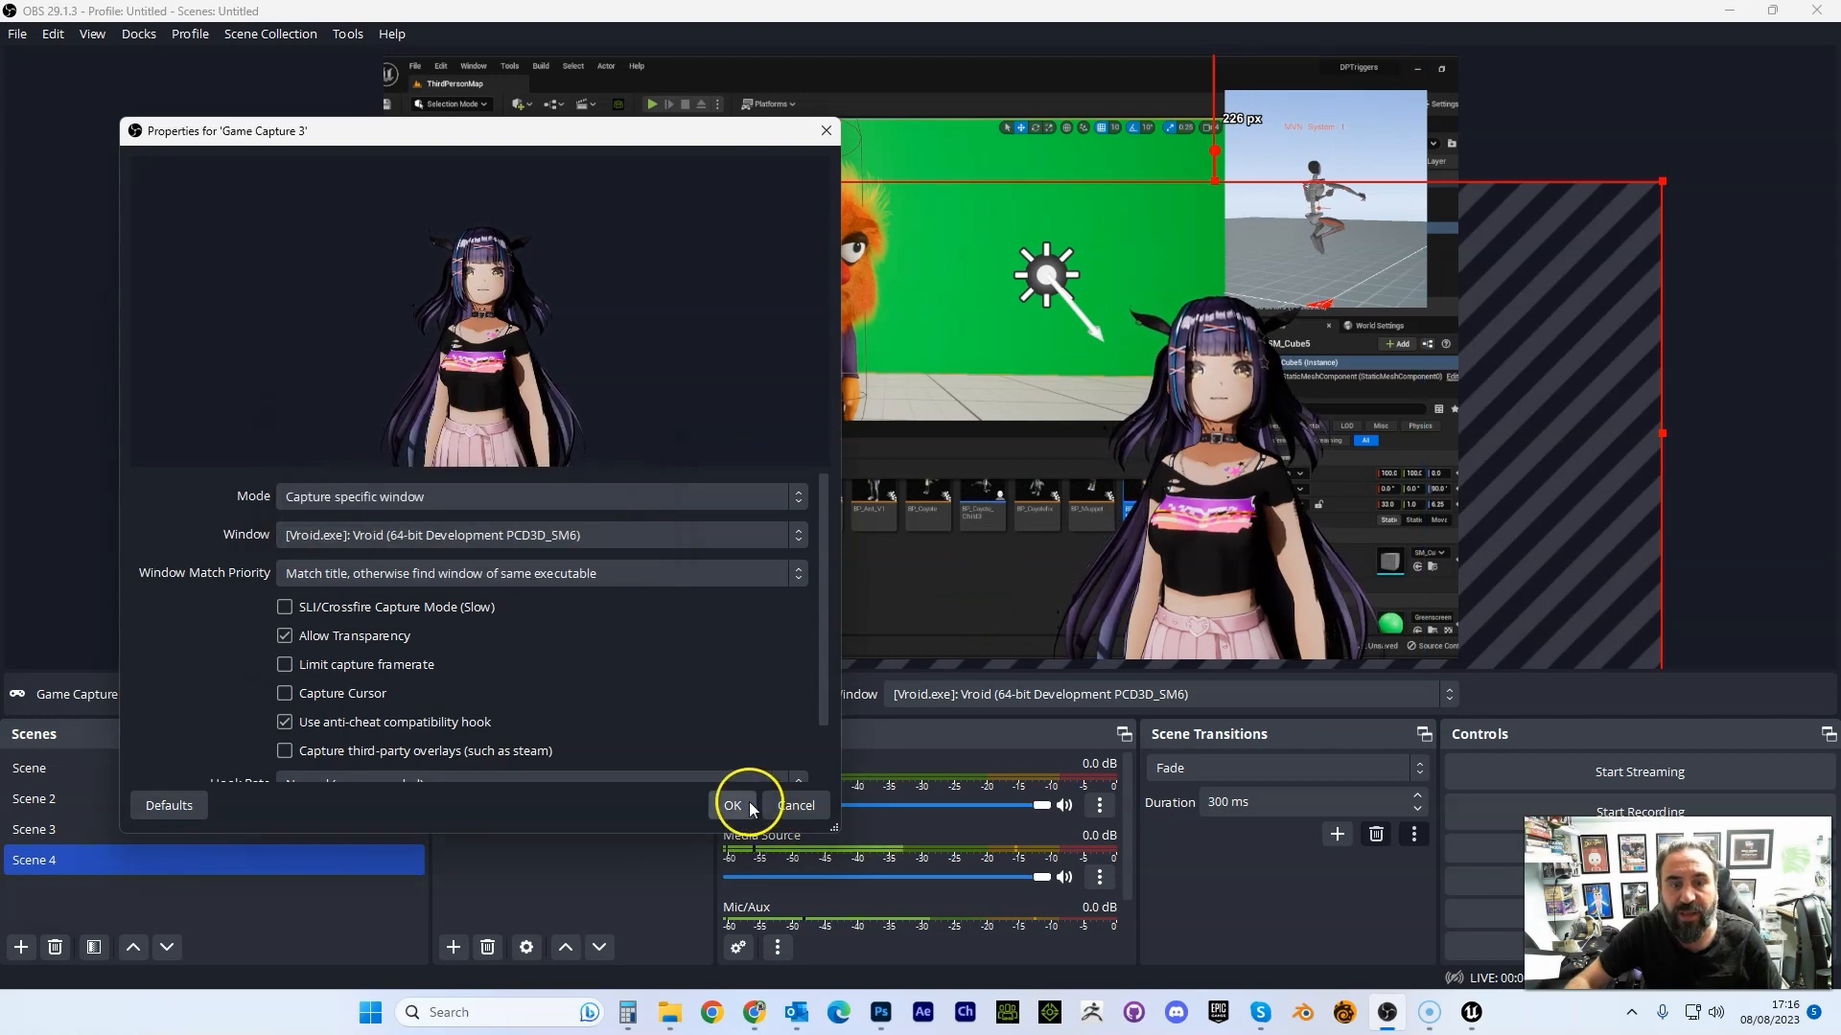
click(730, 805)
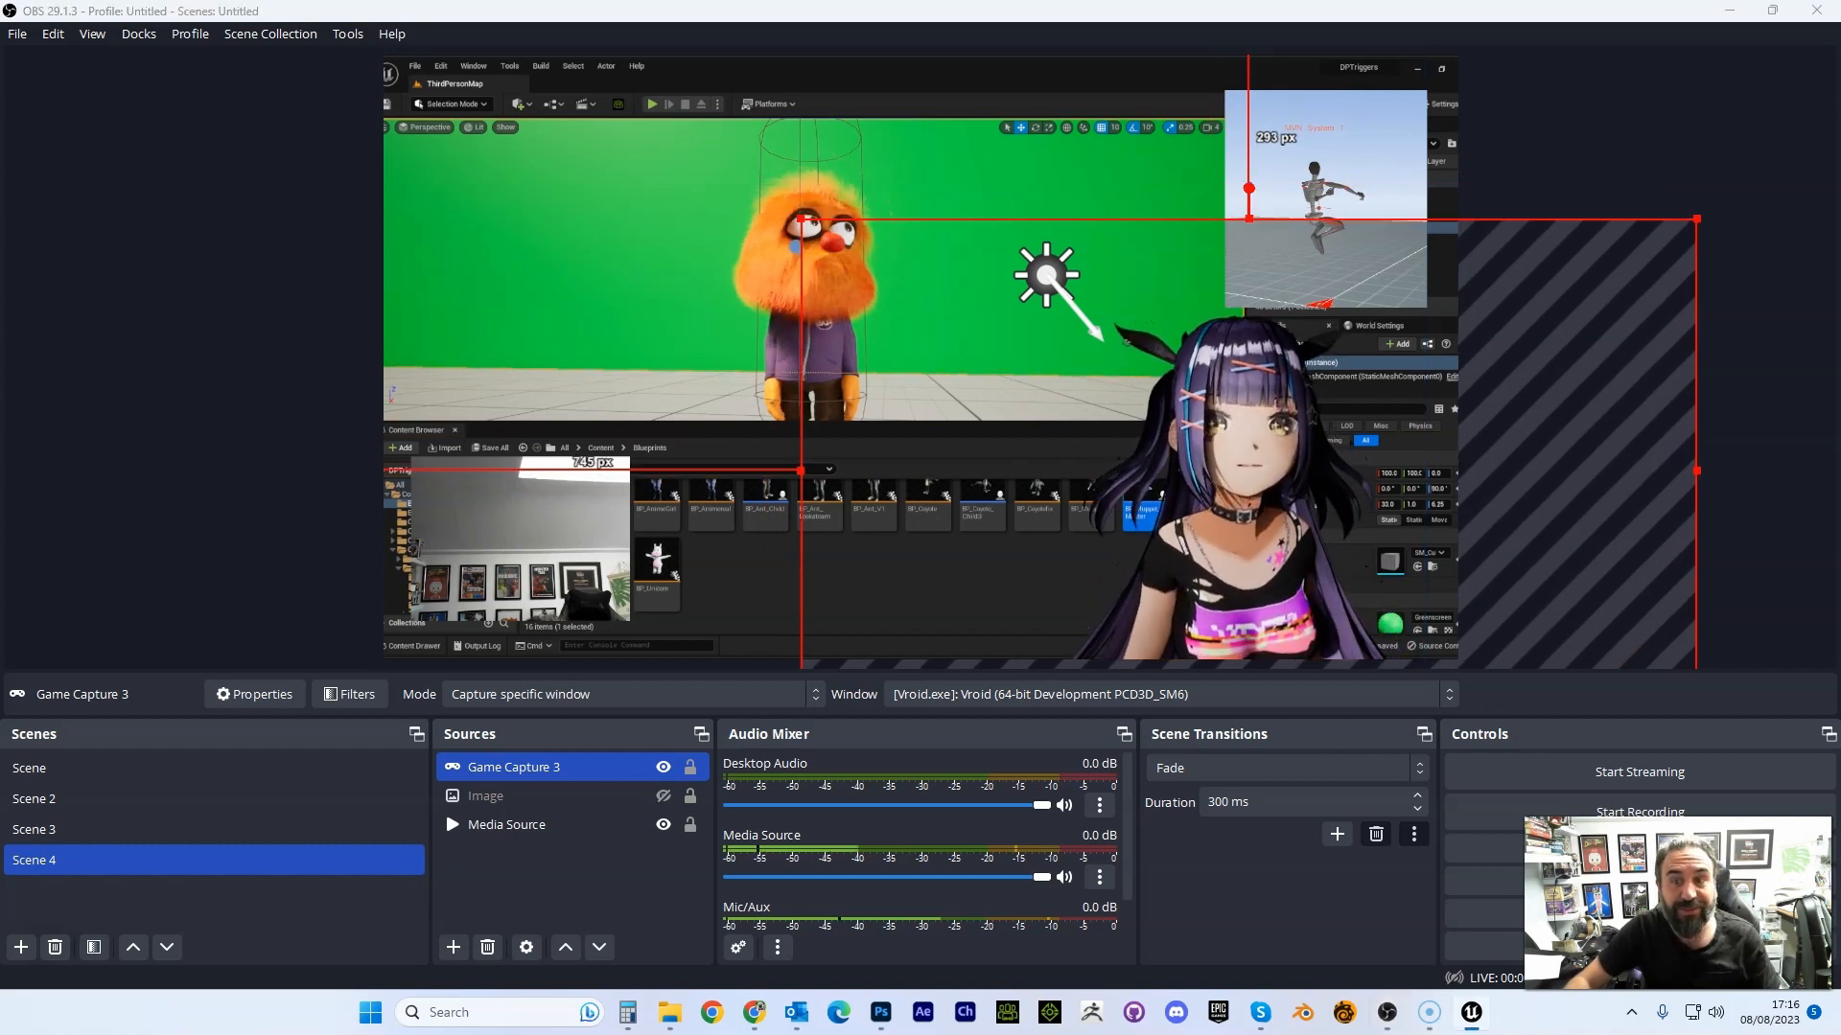
Stretch Game Capture 3 across the whole canvas and start play so the puppet walks.
click(652, 104)
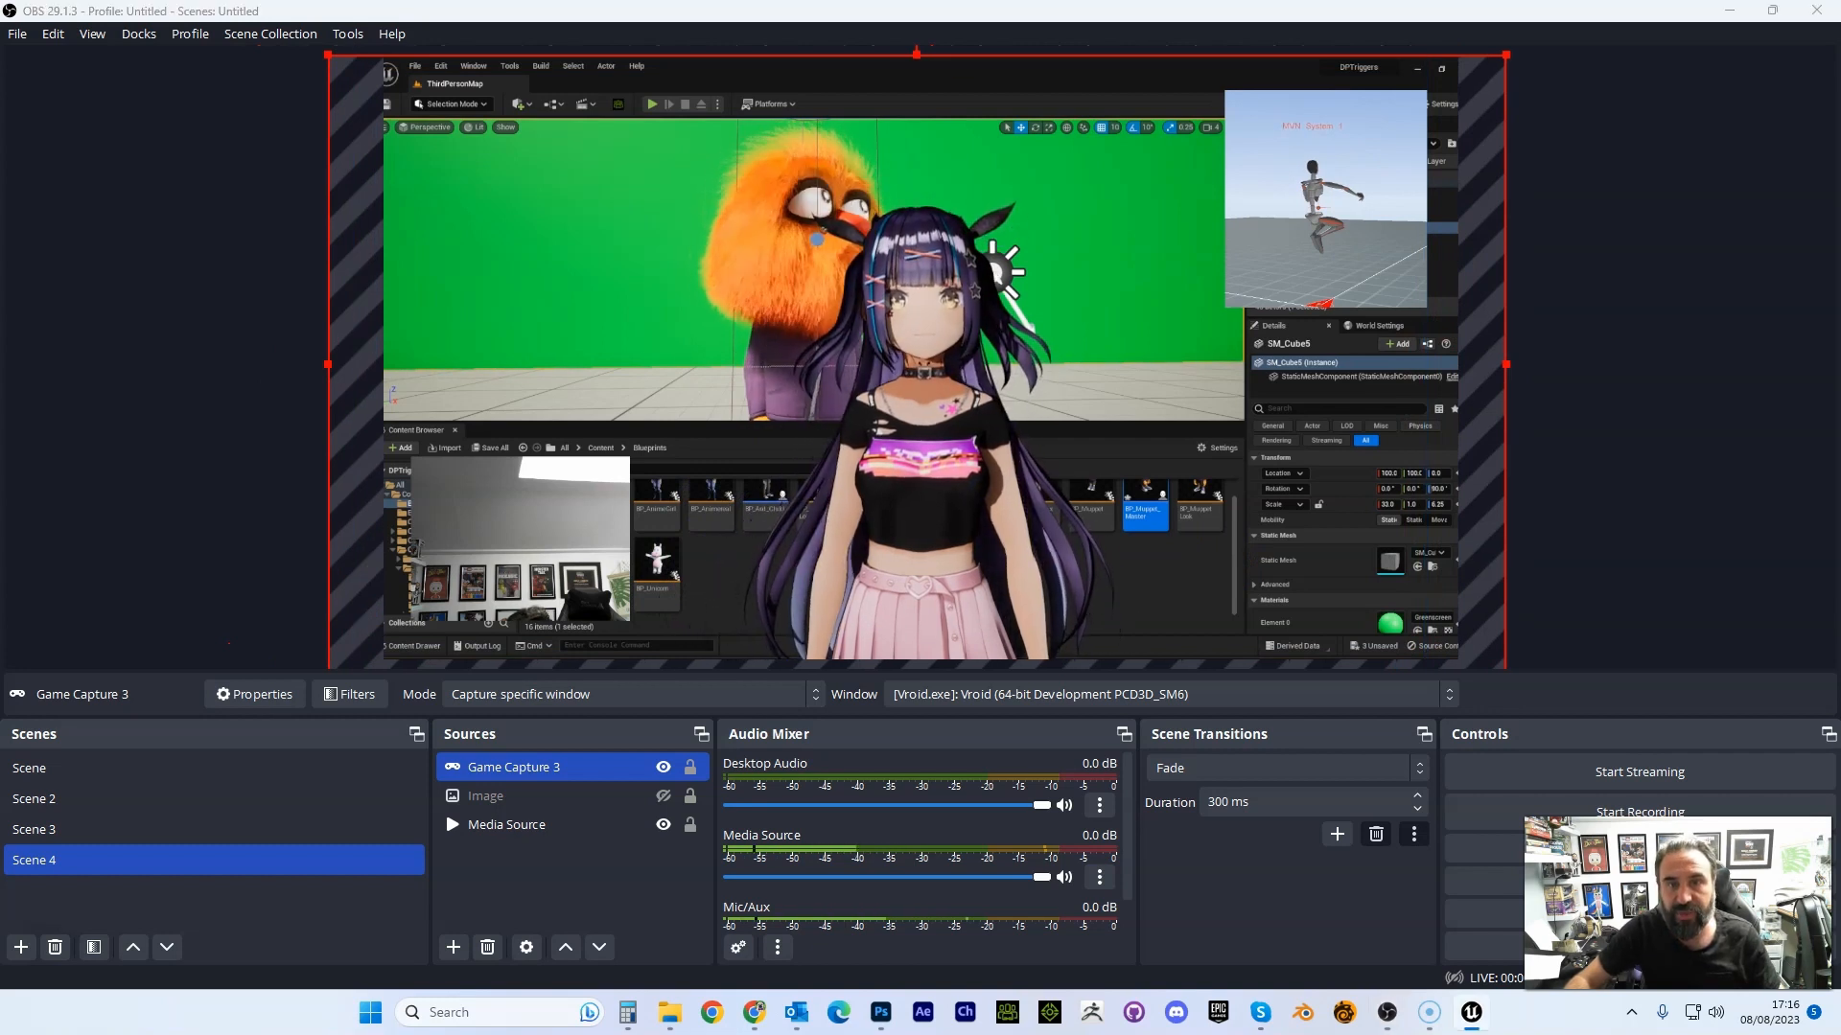
click(652, 104)
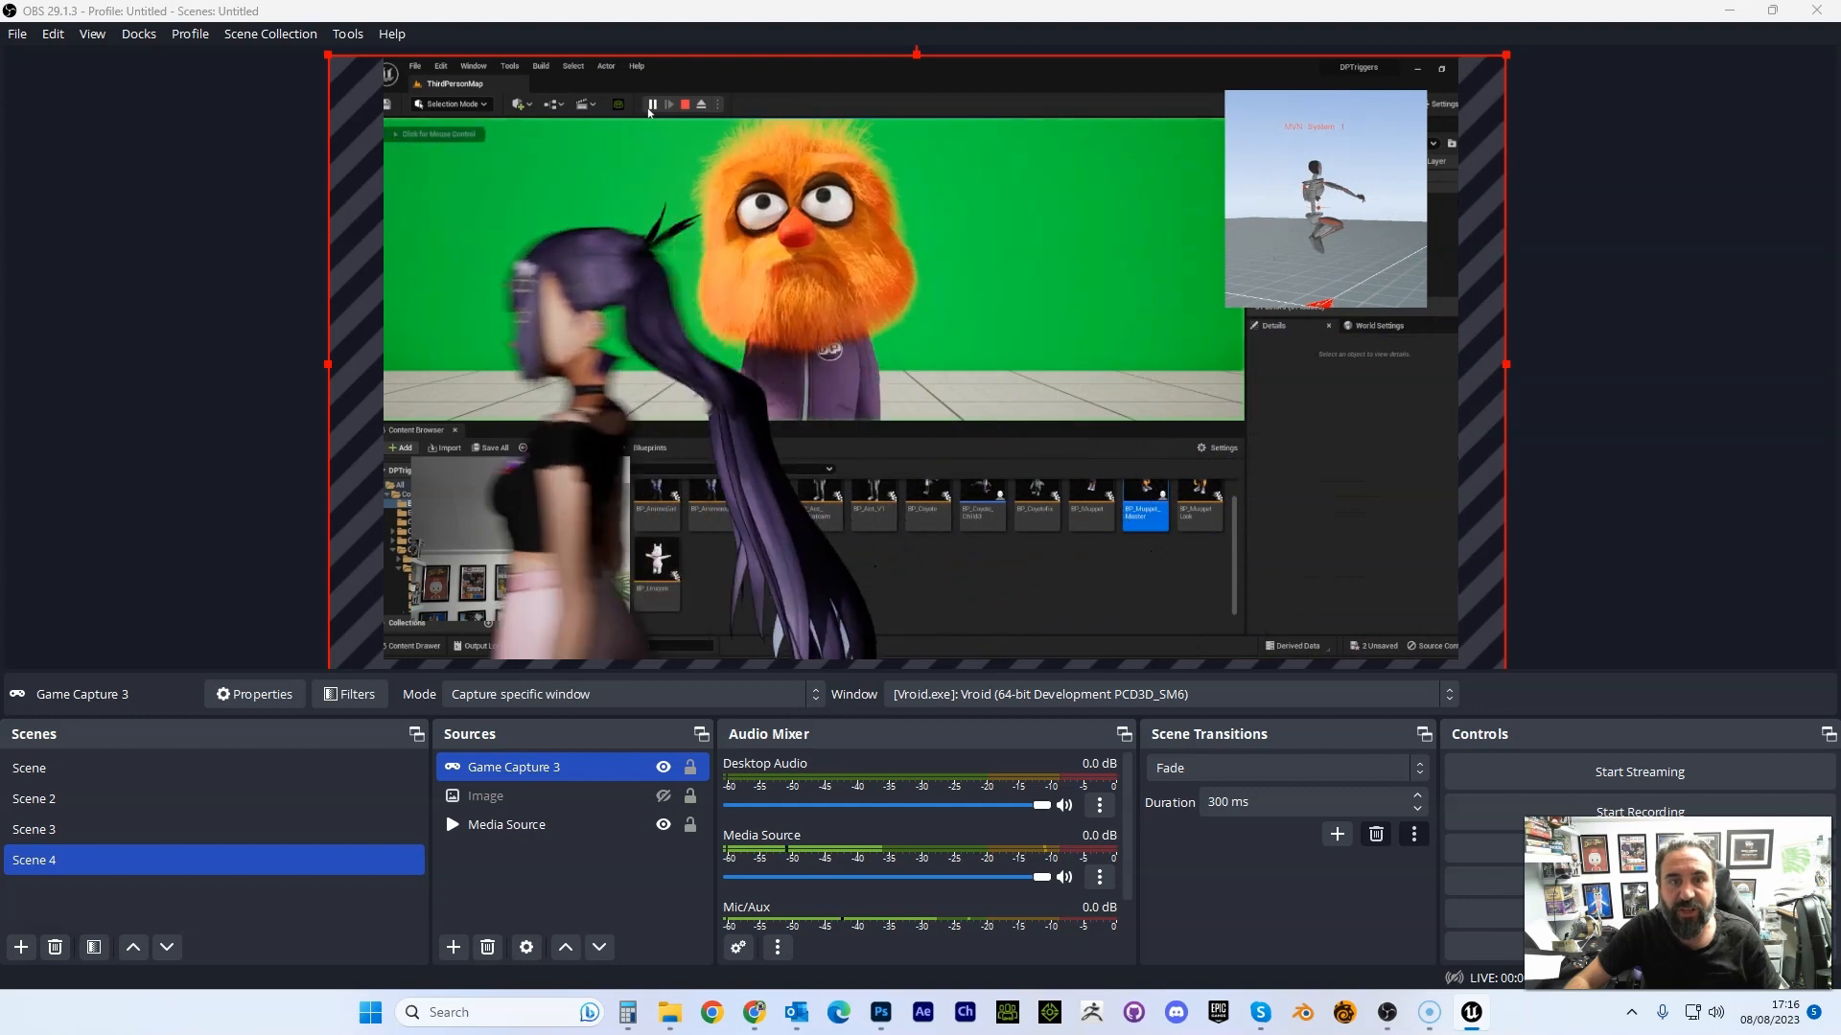